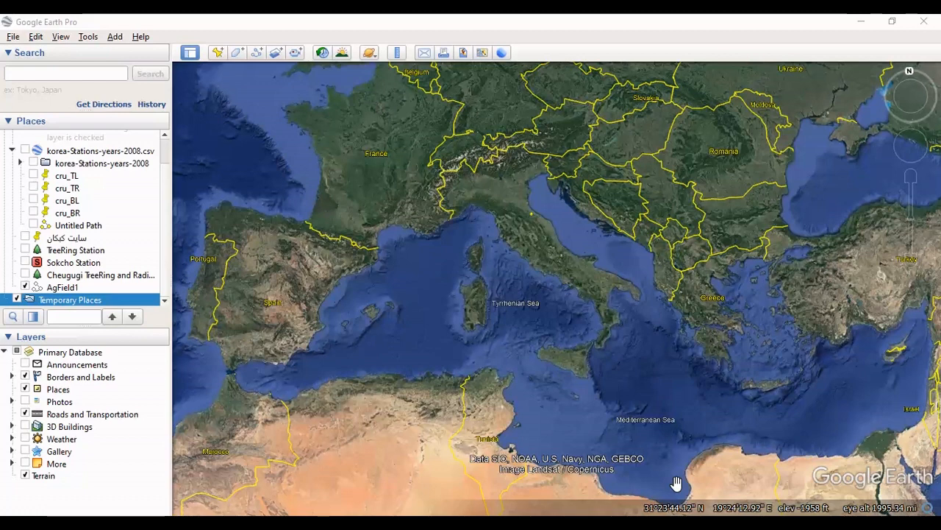
# - Bring up the Open dialog at the Downloads\shp folder filtered to ESRI Shape files
pyautogui.click(66, 73)
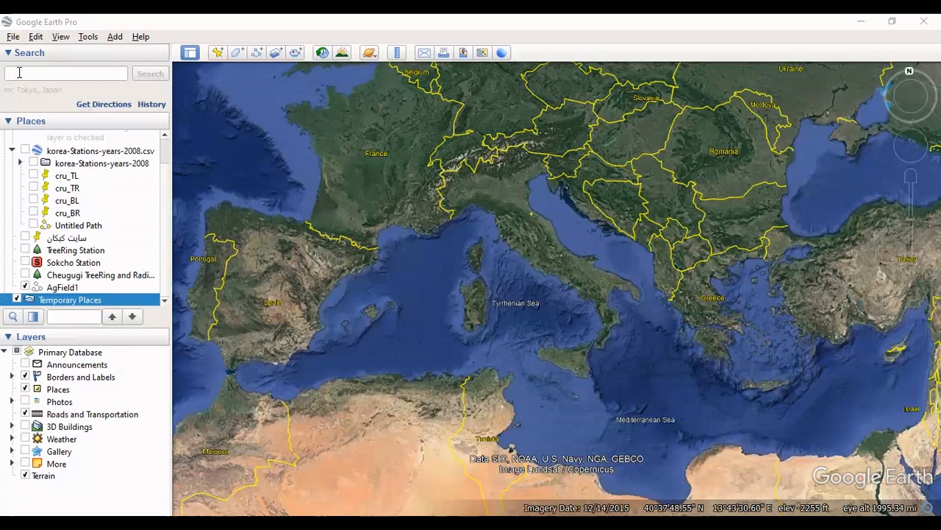
pyautogui.click(12, 36)
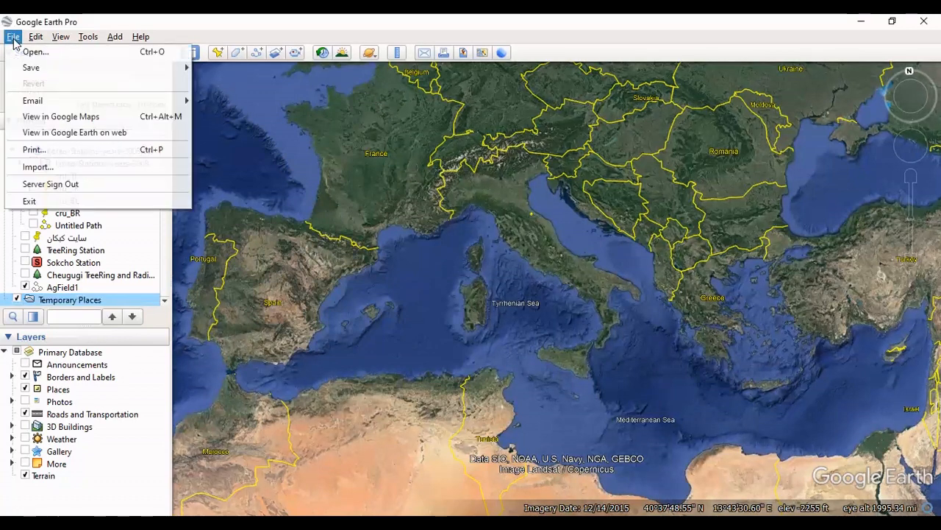
pyautogui.moveTo(35, 51)
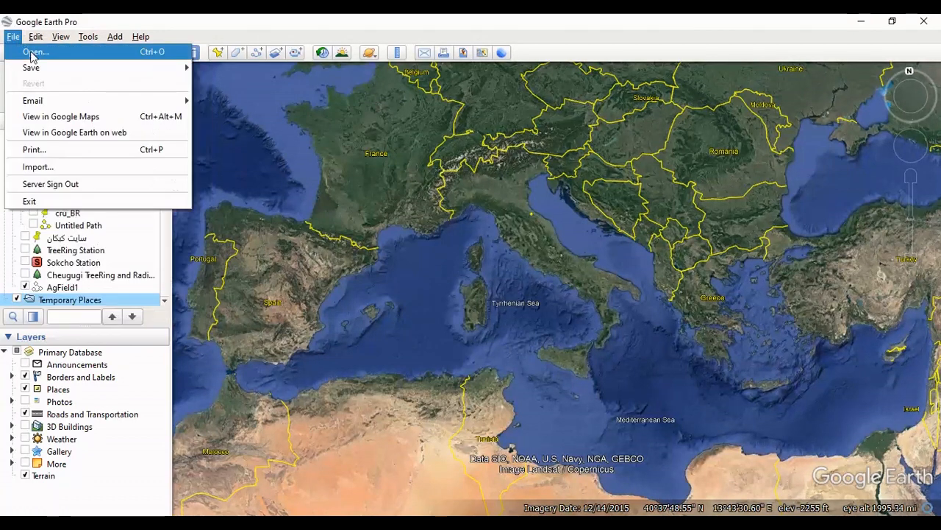
pyautogui.click(35, 51)
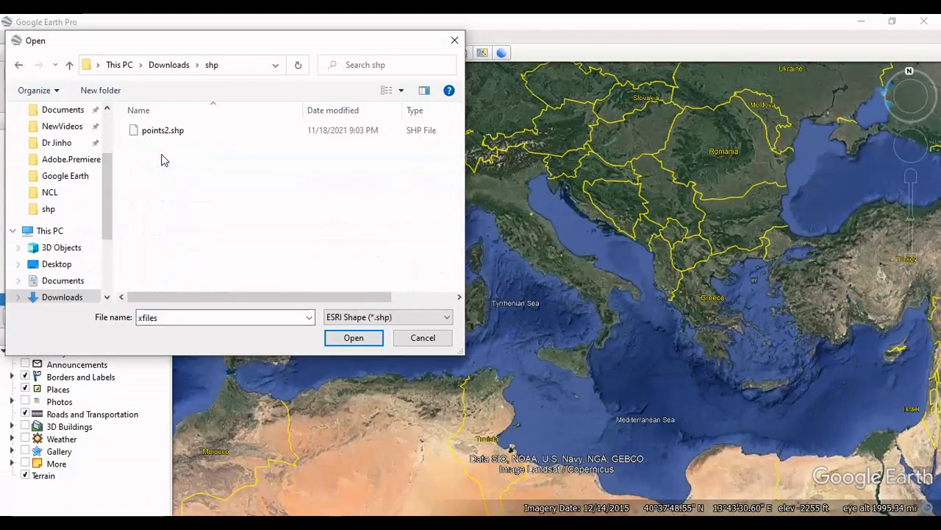
# - Load points2.shp with a new style template saved as points2.kst into Temporary Places
pyautogui.click(353, 337)
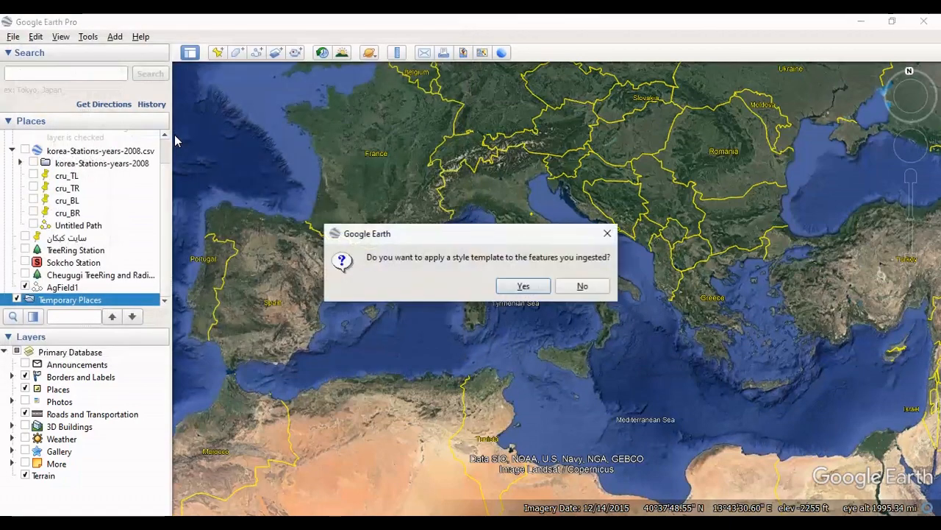
pyautogui.click(522, 285)
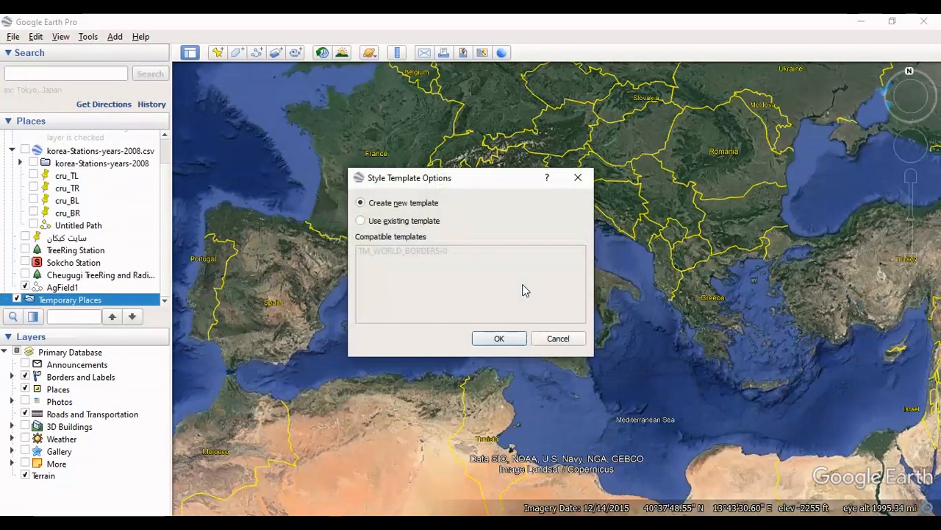
pyautogui.click(499, 338)
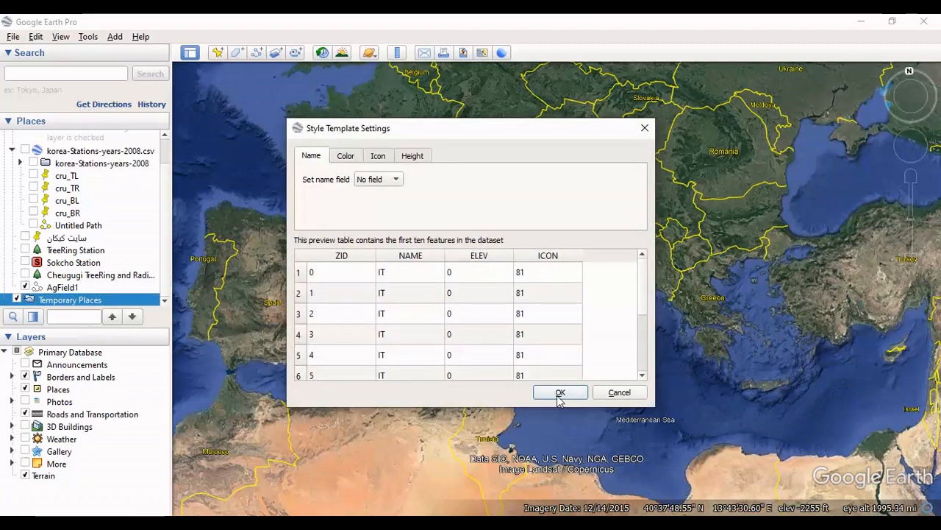
pyautogui.click(561, 392)
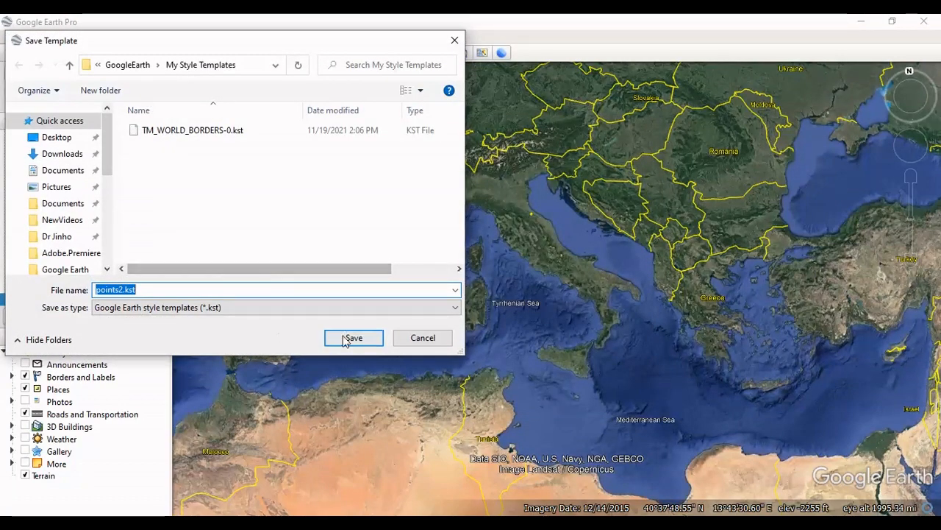
pyautogui.click(353, 337)
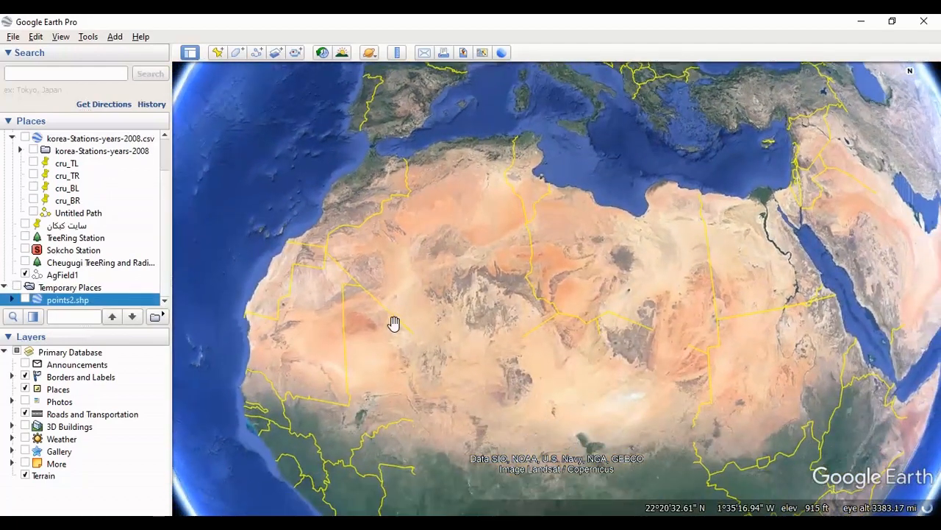
# - Turn on the points2.shp layer and zoom the globe in on Italy's outlined points
pyautogui.moveTo(394, 323); pyautogui.dragTo(510, 297)
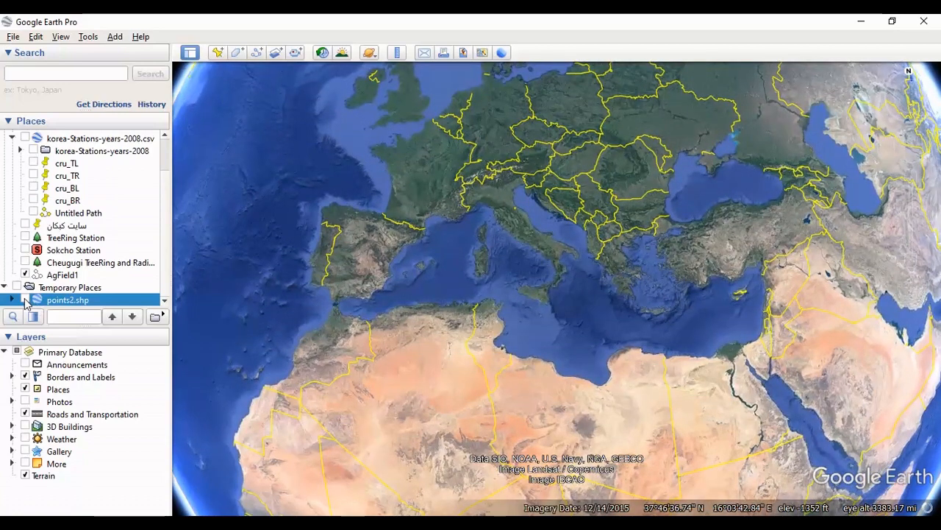
pyautogui.click(25, 300)
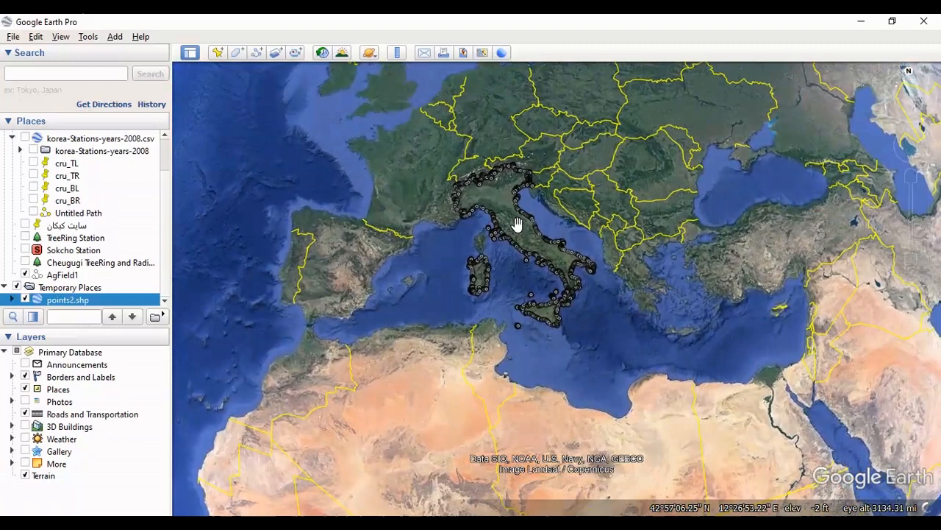
pyautogui.scroll(-3)
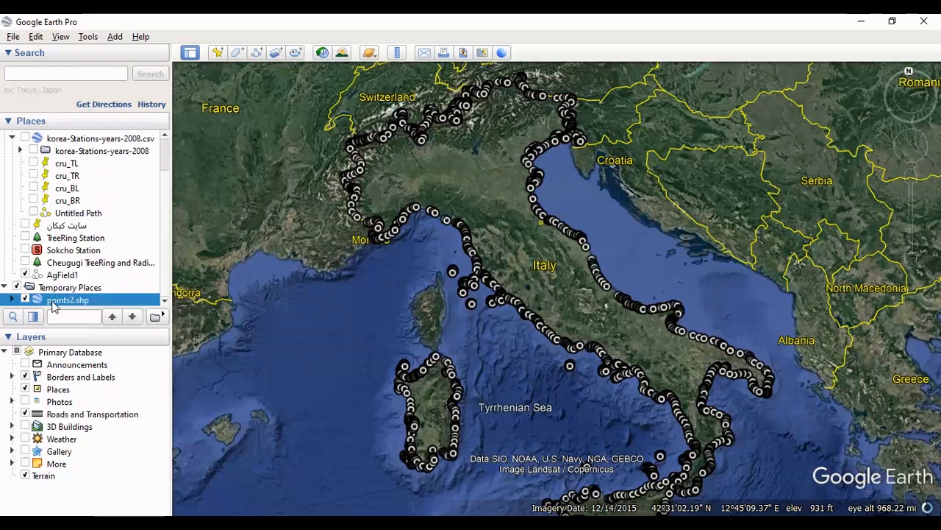
# - Save the points2.shp layer via Save Place As as points2.shp.kmz in Downloads
pyautogui.rightClick(68, 300)
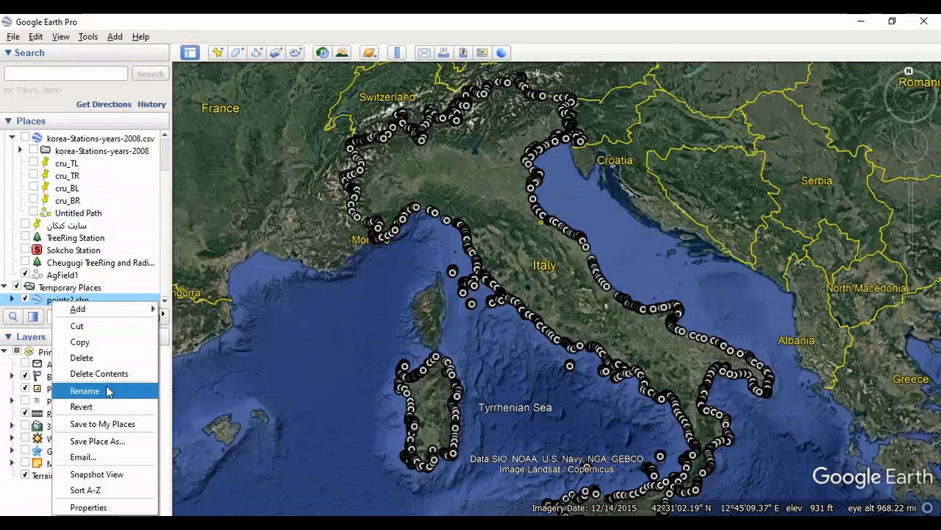
pyautogui.moveTo(106, 441)
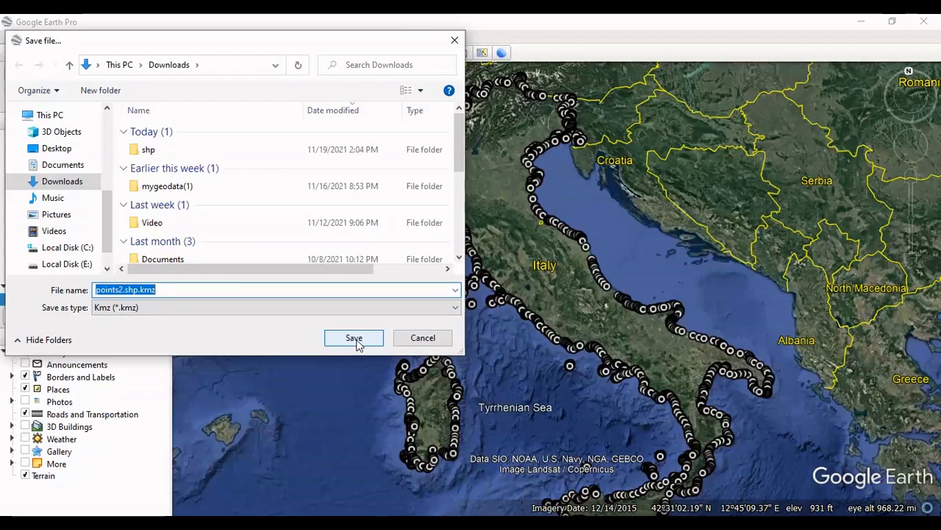
pyautogui.click(353, 337)
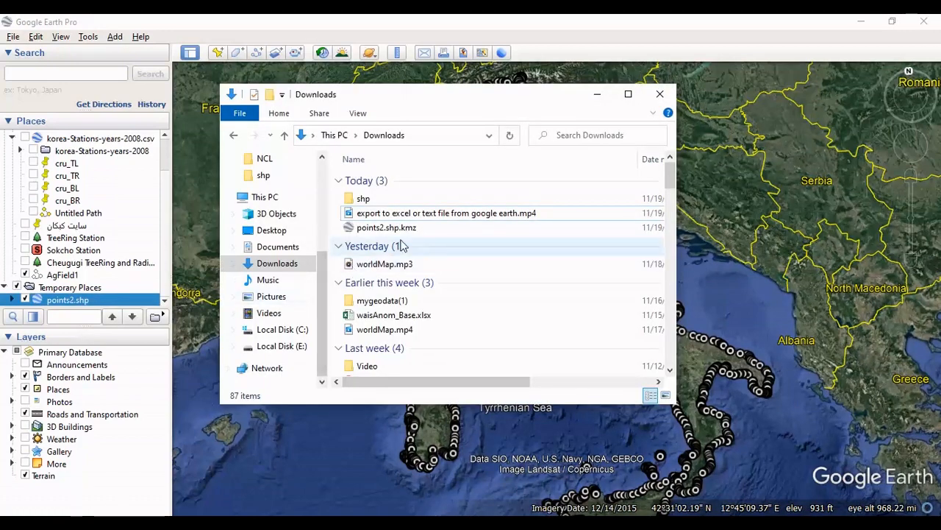
pyautogui.moveTo(386, 226)
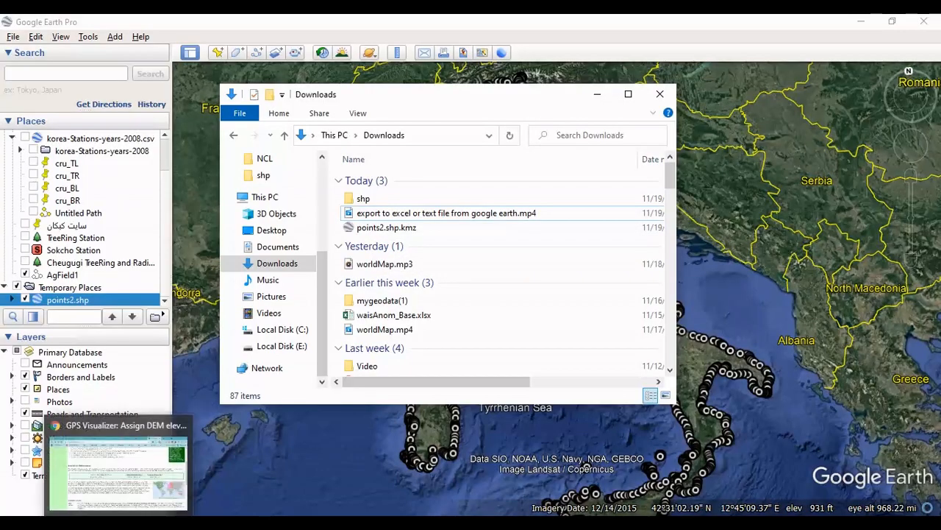
# - Upload points2.shp.kmz from Downloads on the GPS Visualizer DEM elevation page
pyautogui.click(117, 467)
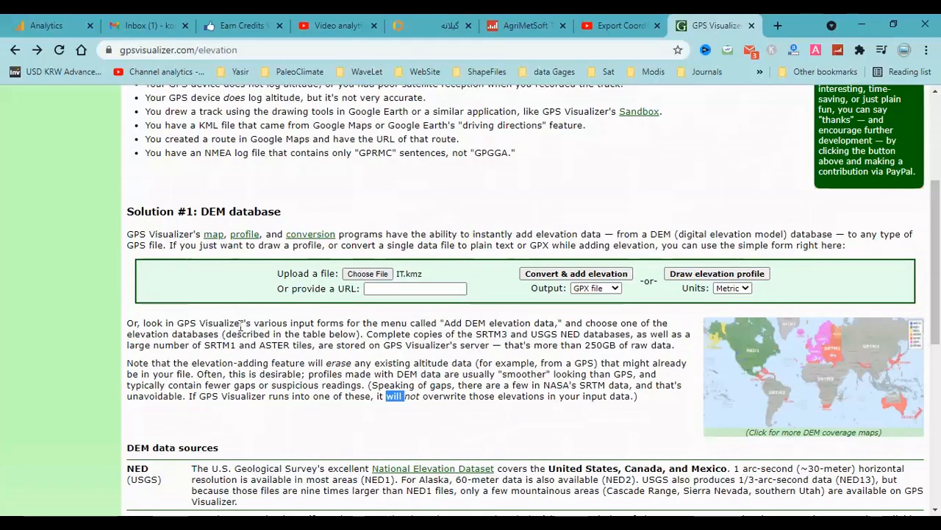
pyautogui.moveTo(400, 233)
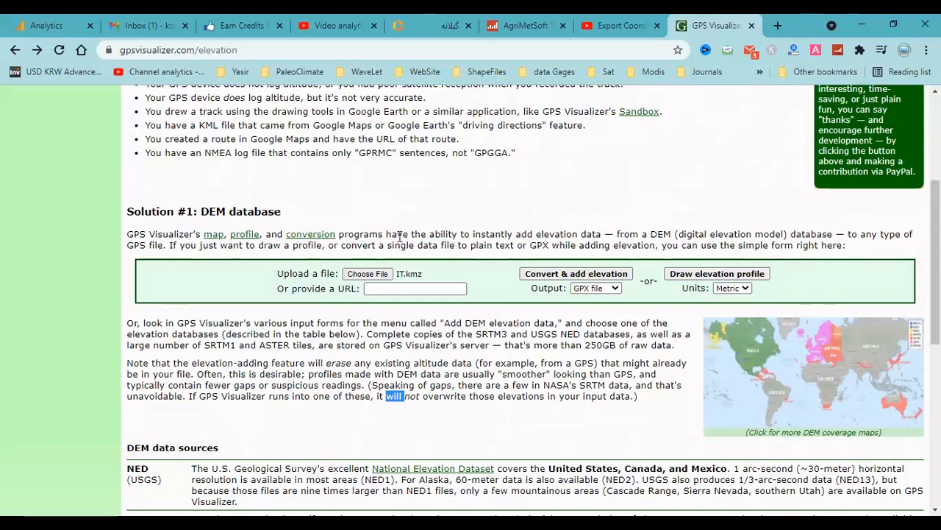
pyautogui.click(367, 273)
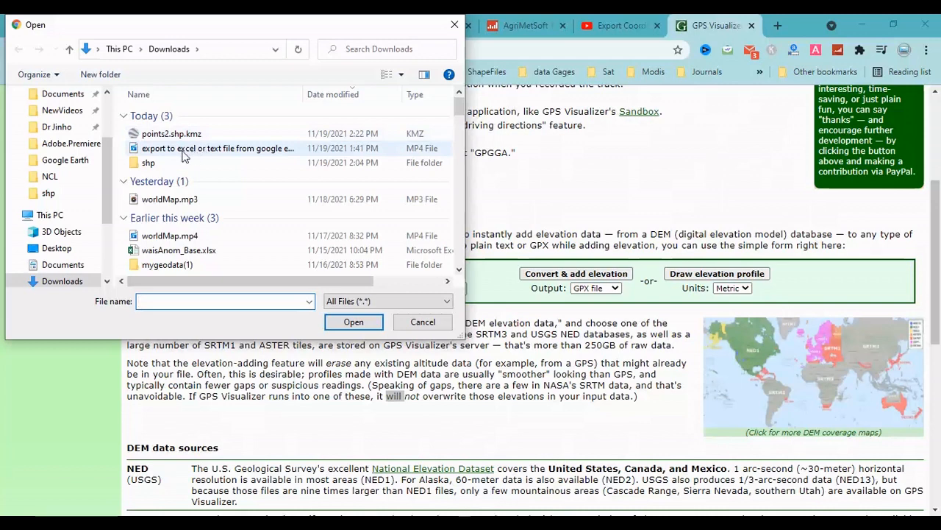
pyautogui.click(353, 321)
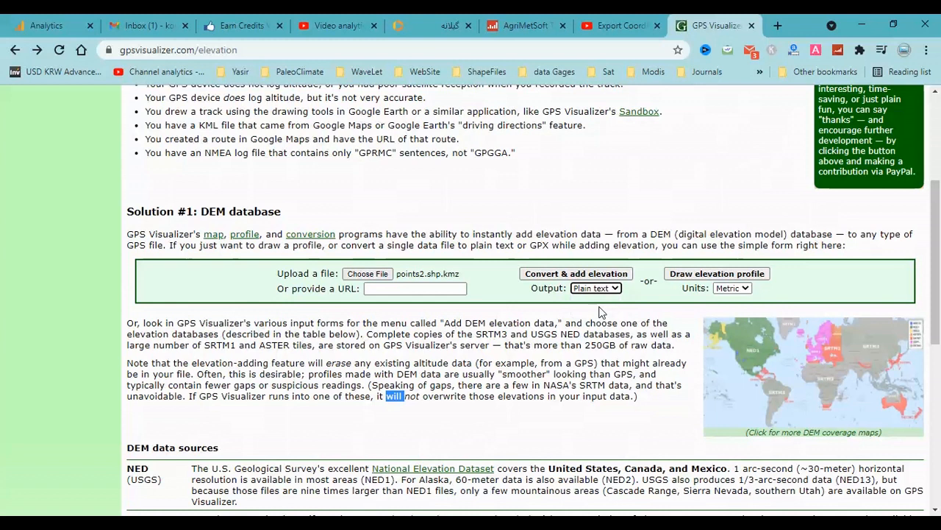
# - Convert the KMZ to plain text output with DEM elevation added to each point
pyautogui.click(576, 272)
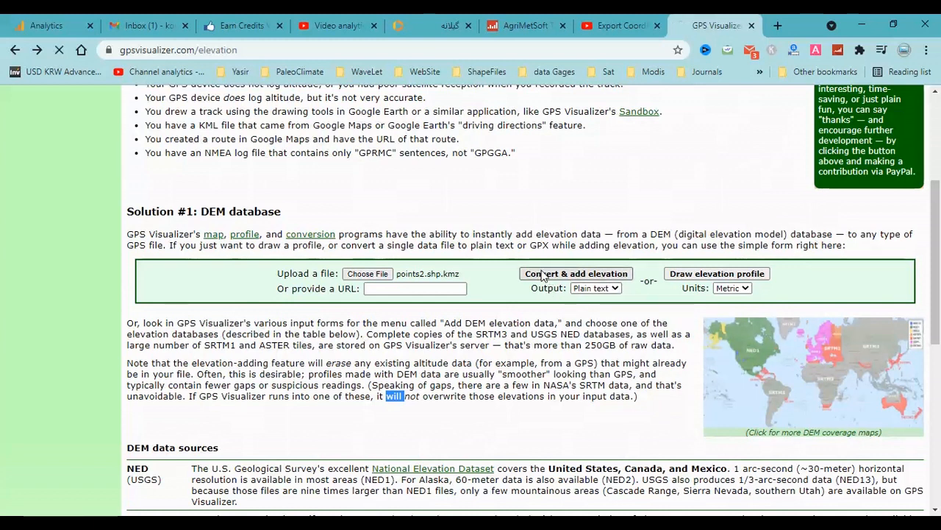
pyautogui.click(576, 272)
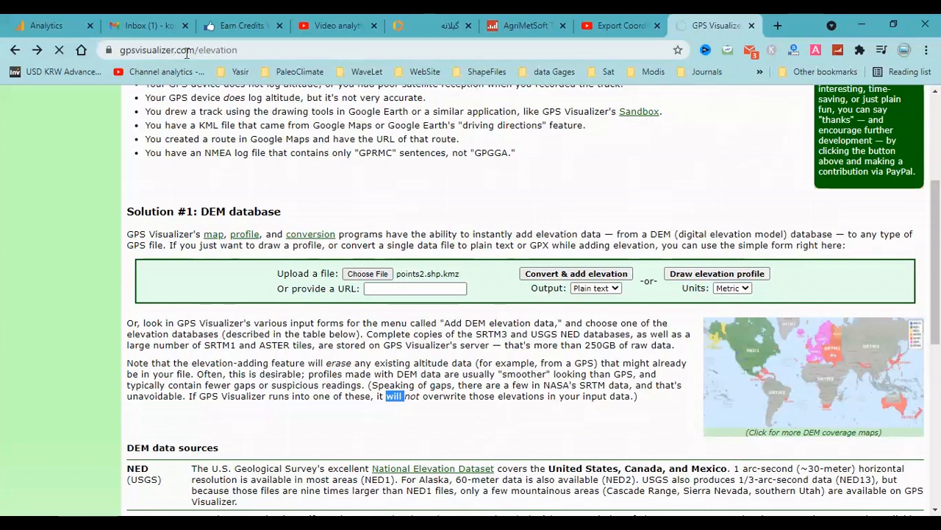
pyautogui.moveTo(380, 214)
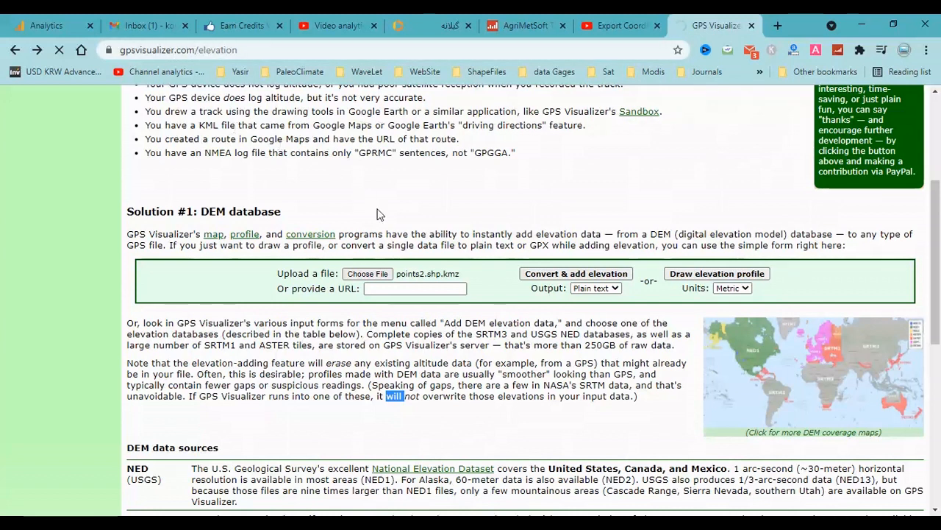
pyautogui.click(575, 272)
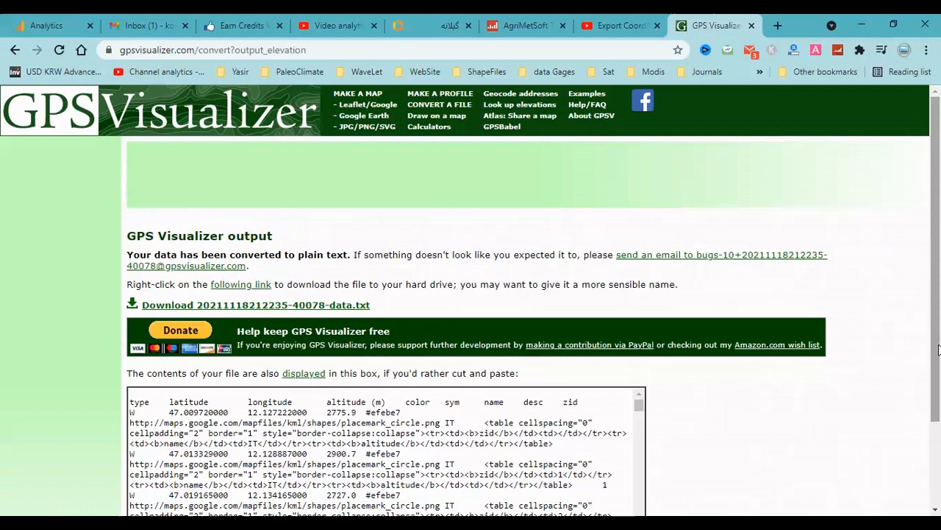
# - Download the converted ...-data.txt file from the GPS Visualizer output page
pyautogui.scroll(-3)
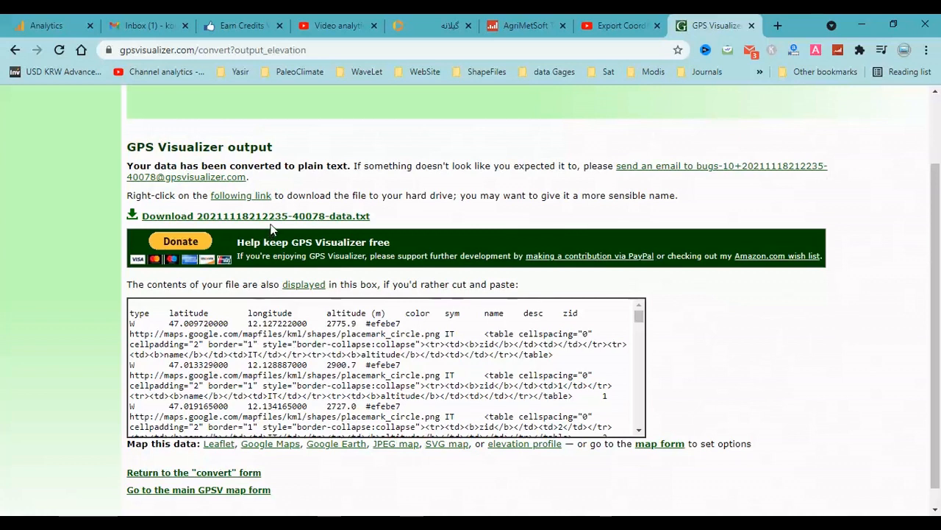
pyautogui.click(256, 214)
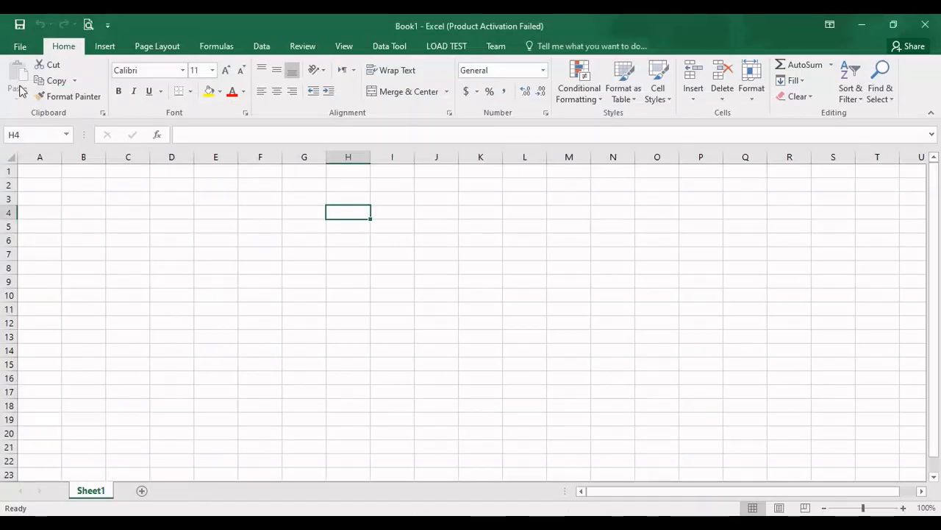
pyautogui.click(20, 45)
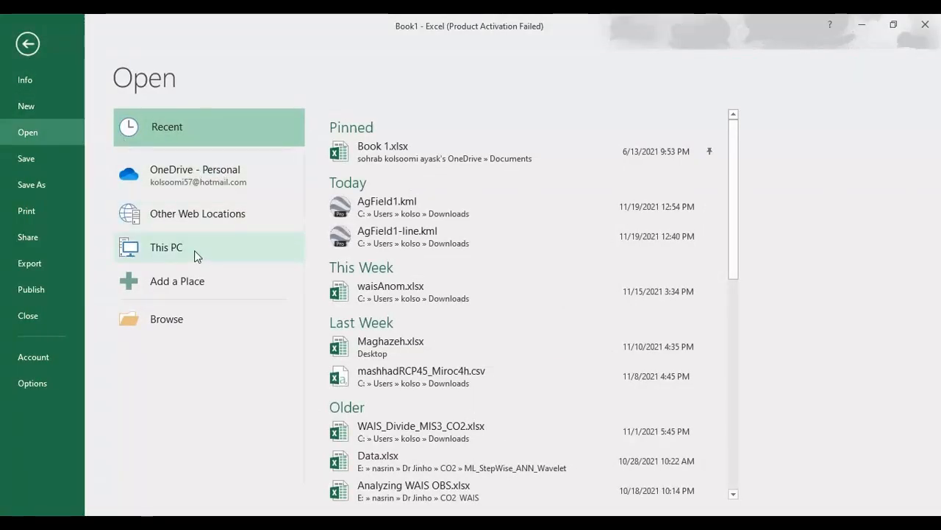
pyautogui.click(166, 318)
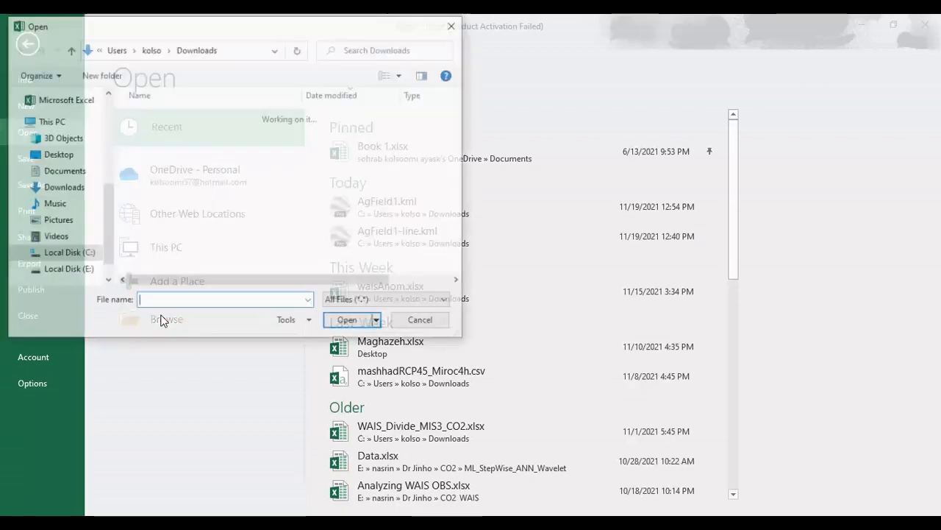
pyautogui.click(199, 132)
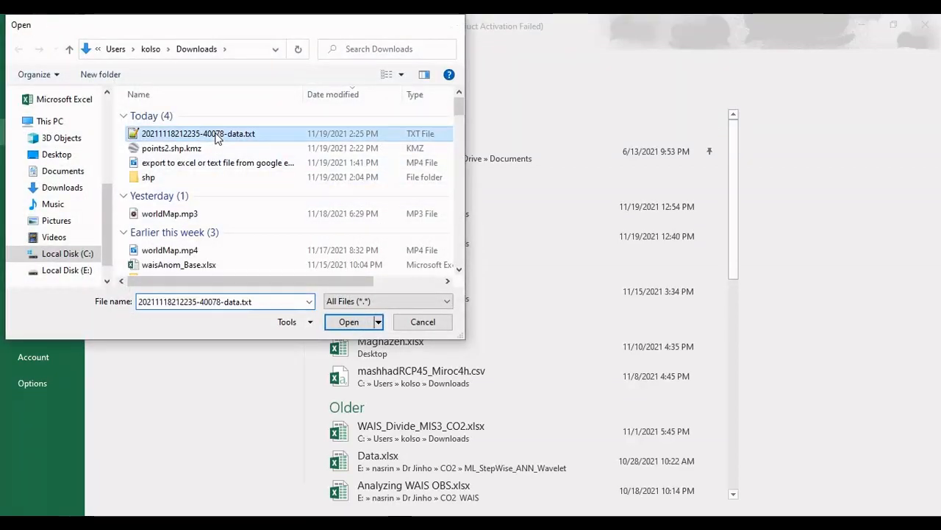
pyautogui.click(349, 320)
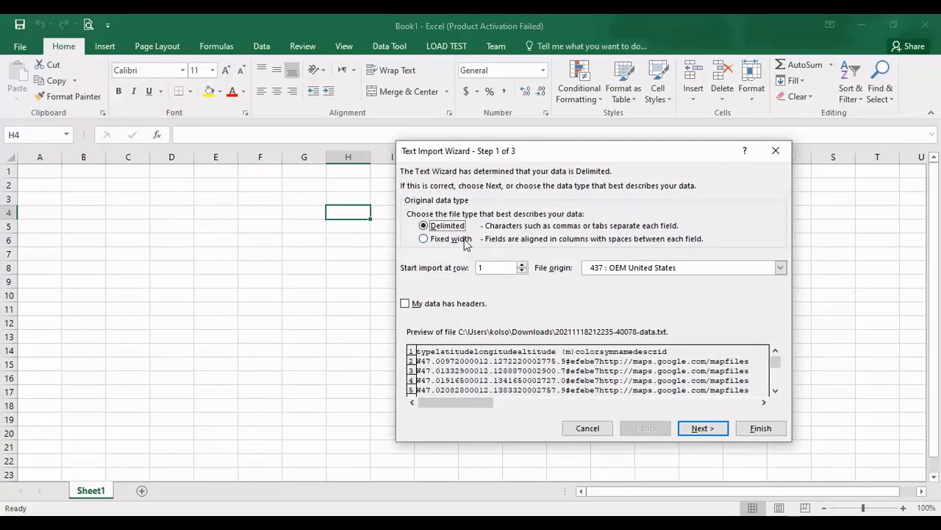
# - Import the file as tab-delimited so type, latitude, longitude and altitude fill separate columns
pyautogui.click(704, 427)
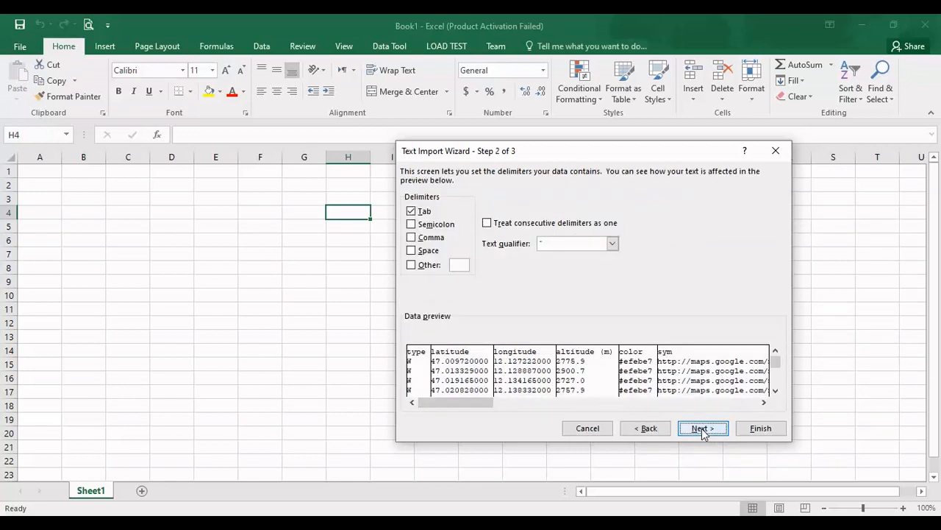
pyautogui.moveTo(803, 344)
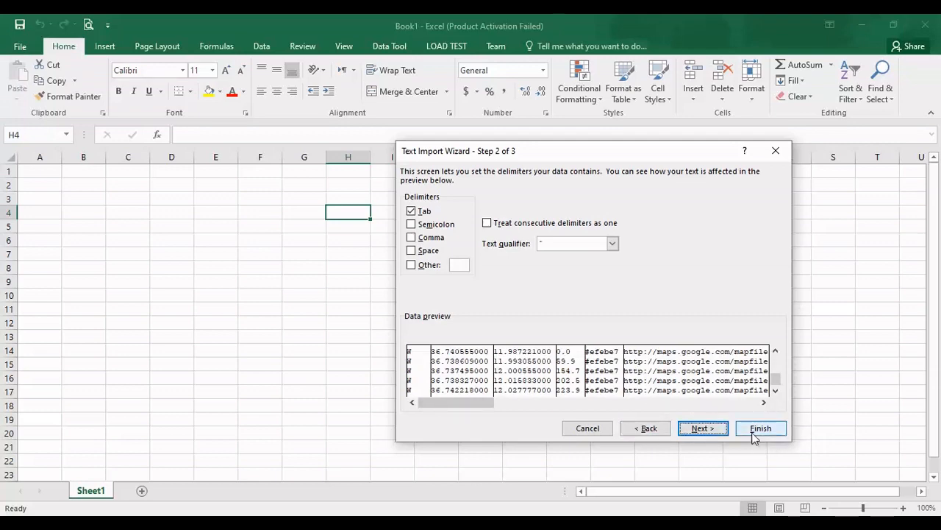
pyautogui.click(760, 428)
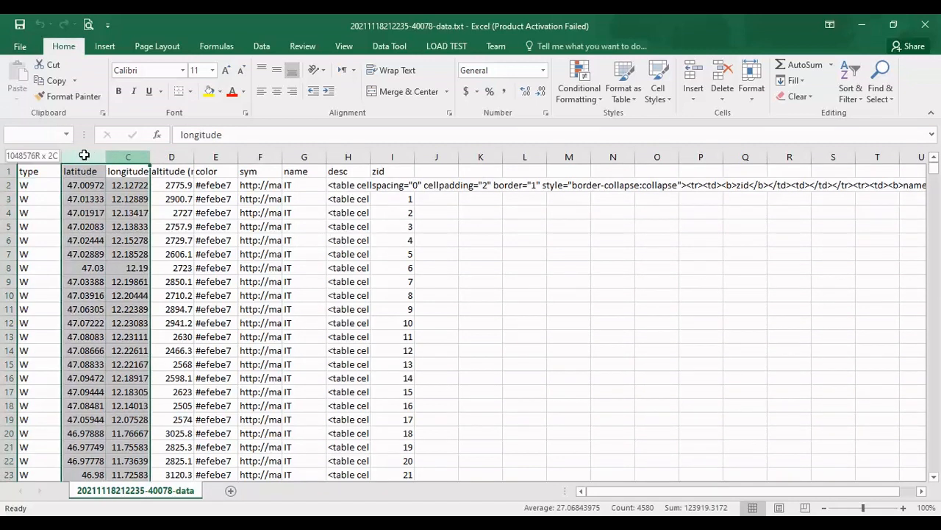
# - Copy columns A–D (type, latitude, longitude, altitude) into a new Sheet1 and widen them to show full values
pyautogui.click(82, 171)
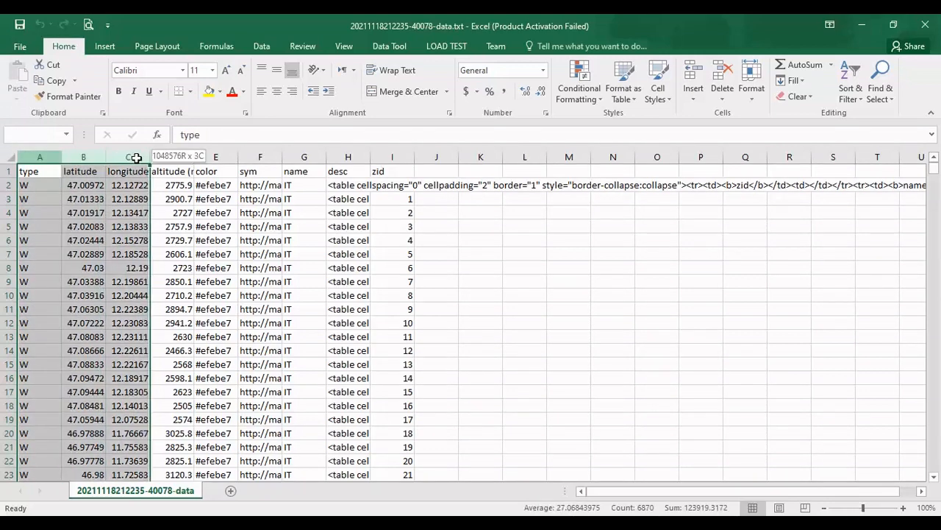
pyautogui.click(171, 156)
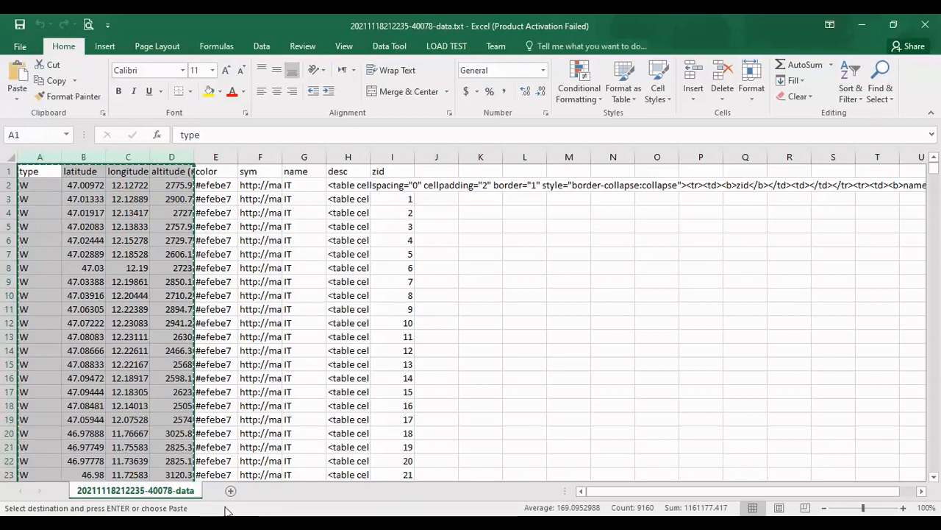
pyautogui.click(229, 490)
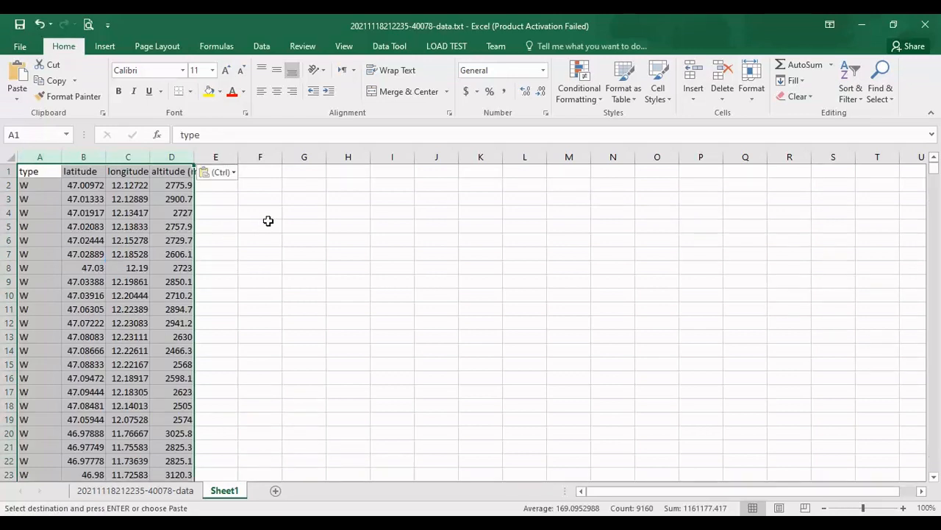
pyautogui.click(272, 227)
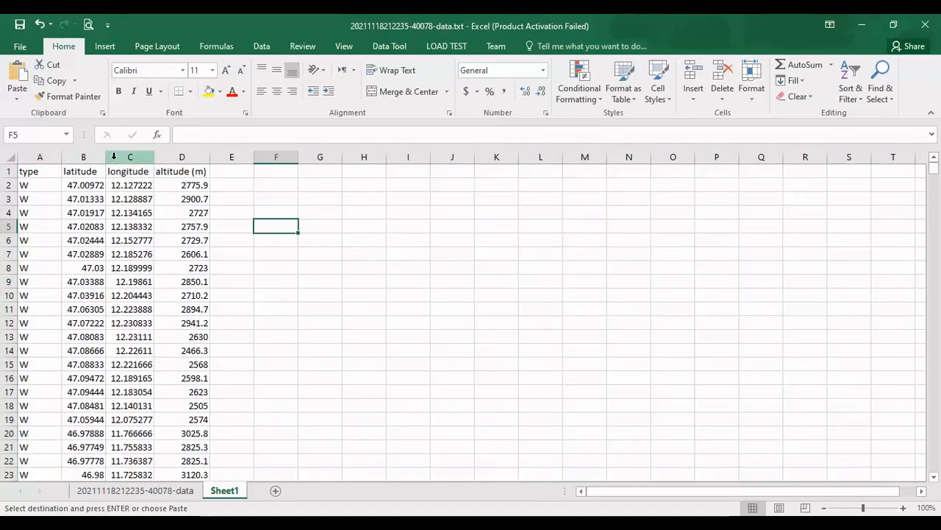
pyautogui.click(368, 322)
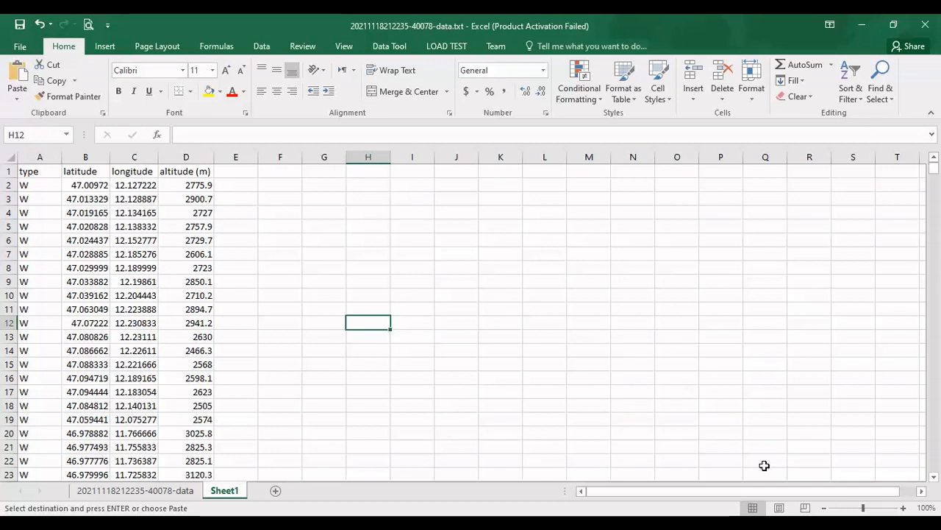
pyautogui.moveTo(714, 427)
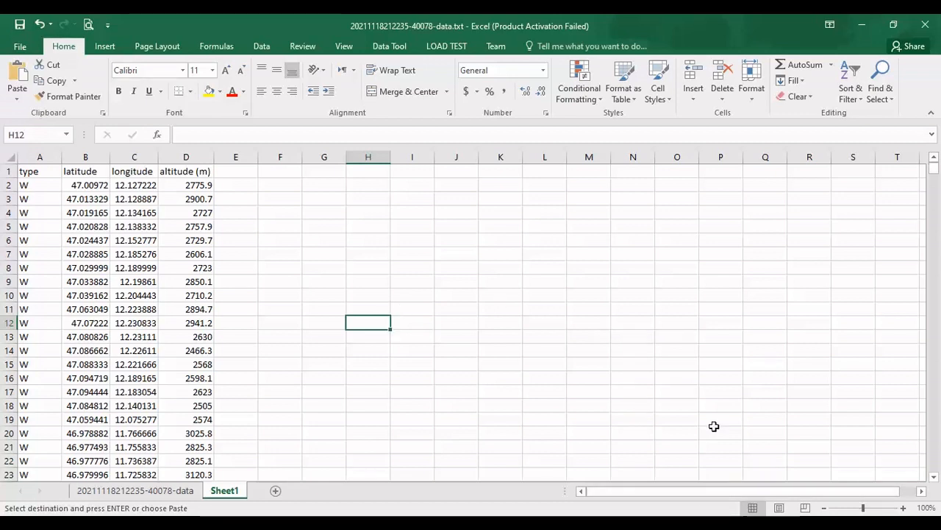